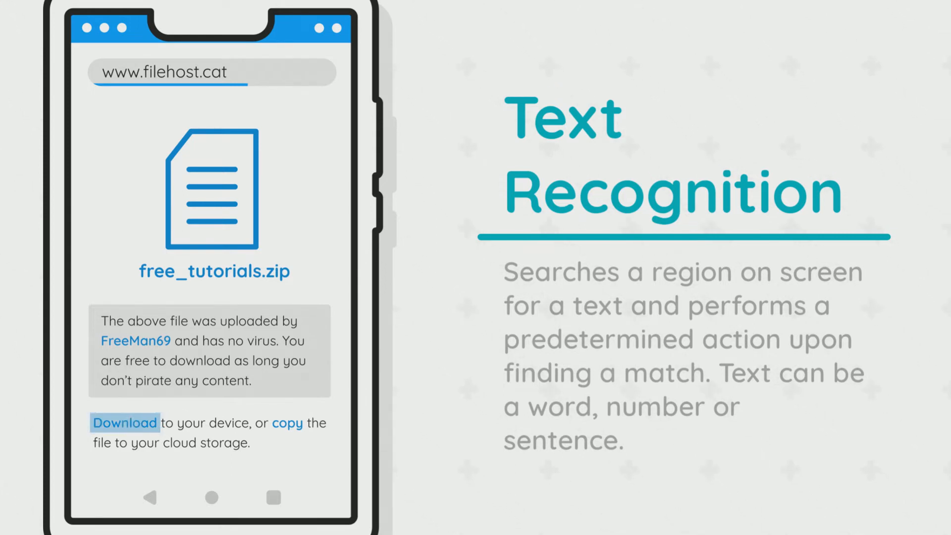
Step: Download free_tutorials.zip and confirm, demonstrating text recognition matching the download prompt
click(125, 422)
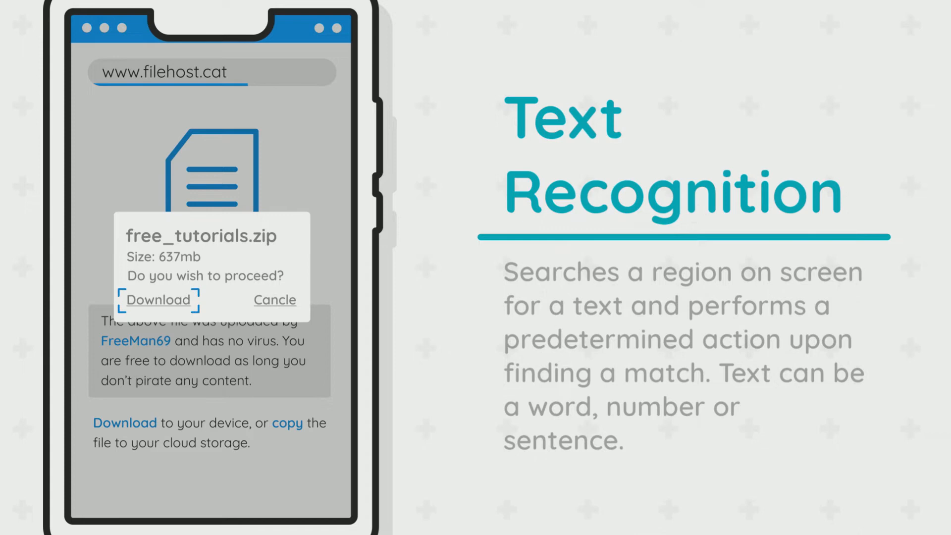
click(158, 299)
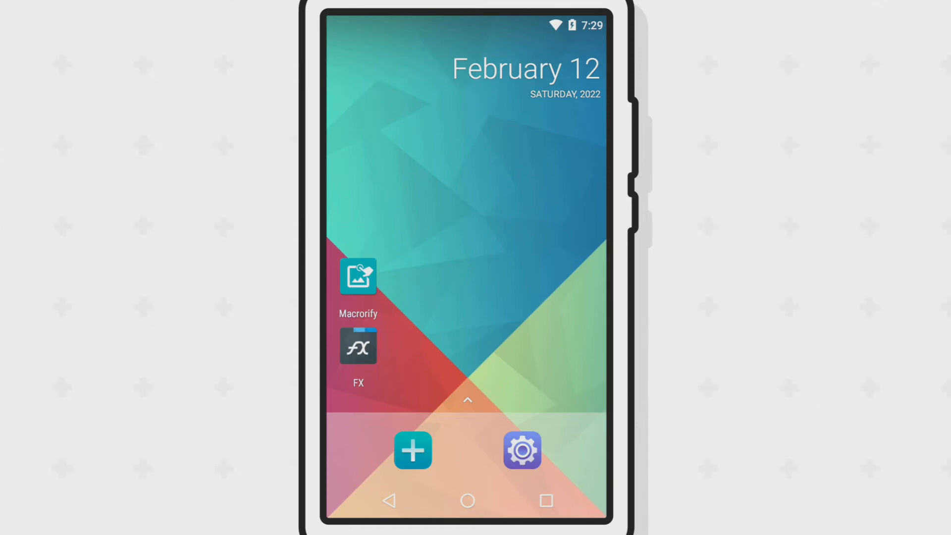
Step: Launch Macrorify and scroll through the Store's list of community-shared game macros
click(358, 276)
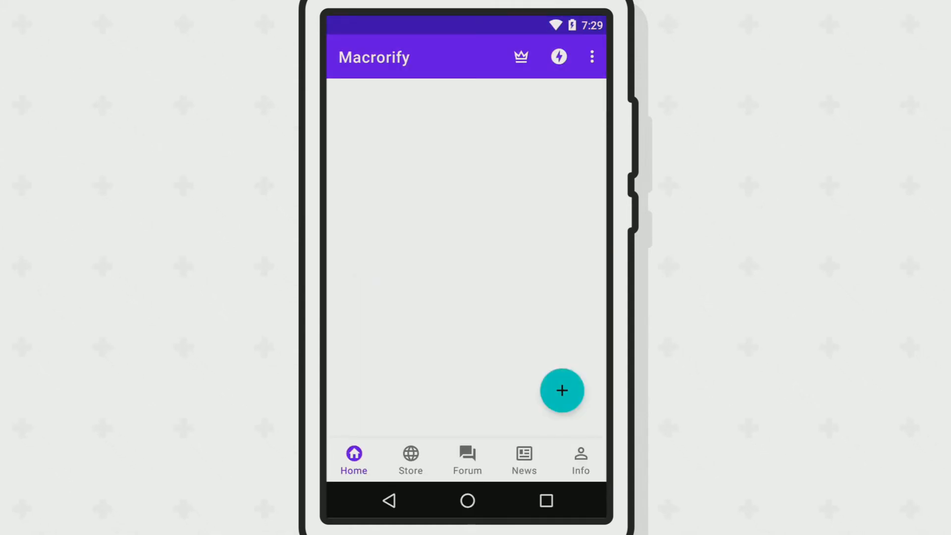
click(410, 460)
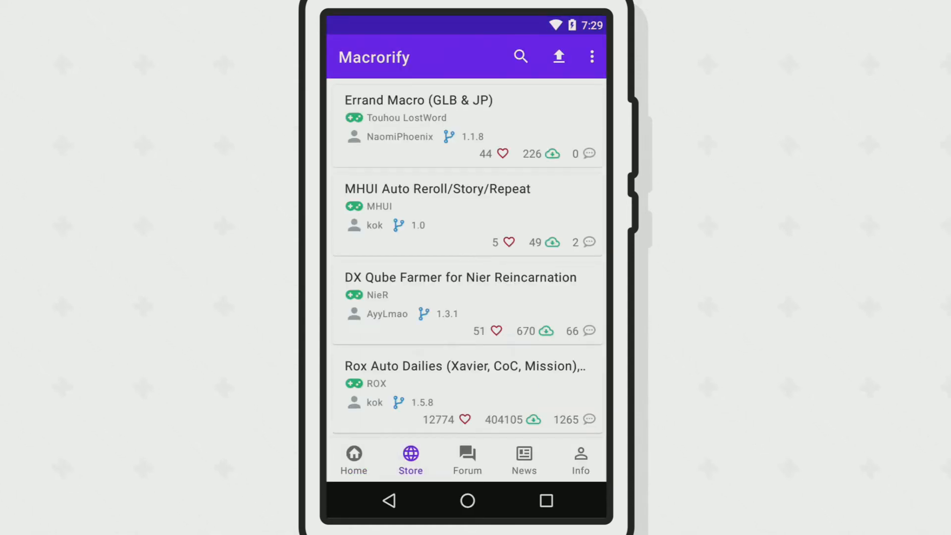
scroll(down, 3)
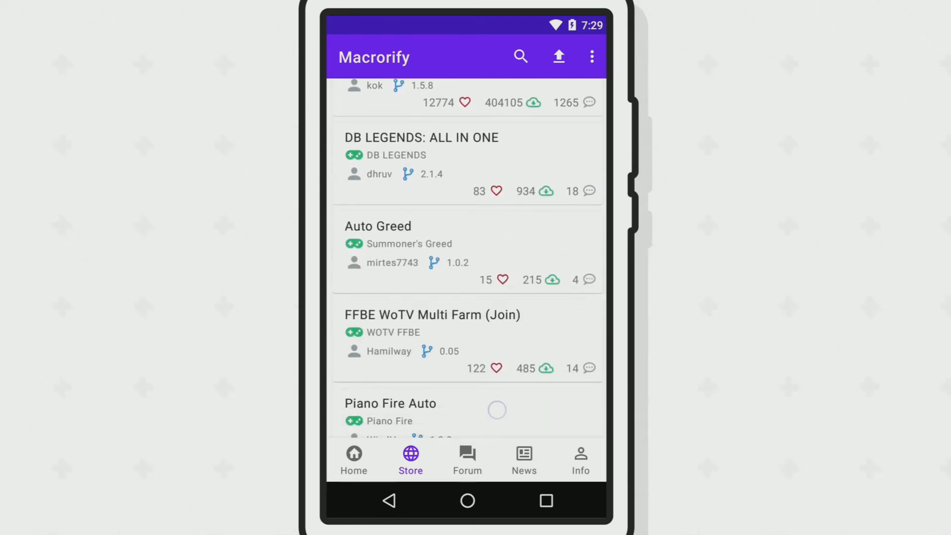
scroll(down, 3)
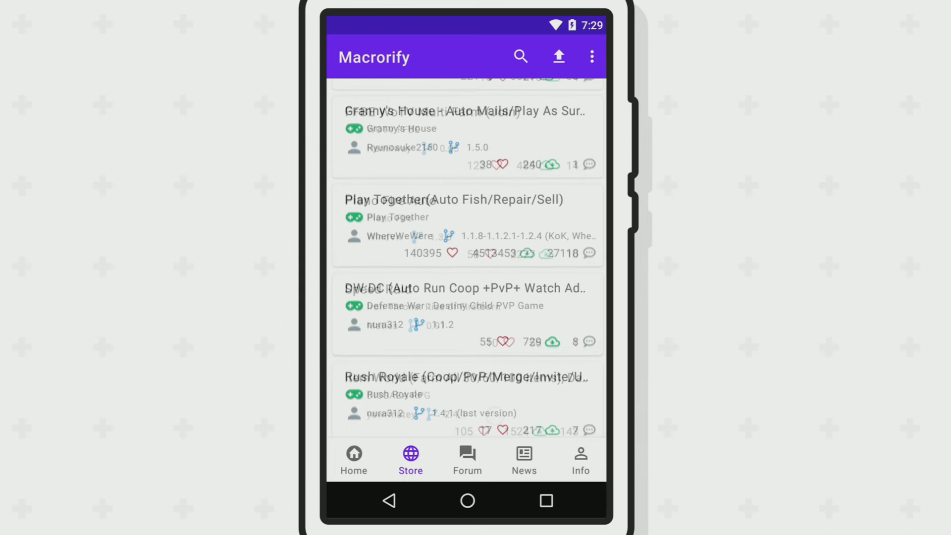
Step: View the account's reputation on the Info page and the Macrorify Pass premium plans
click(580, 459)
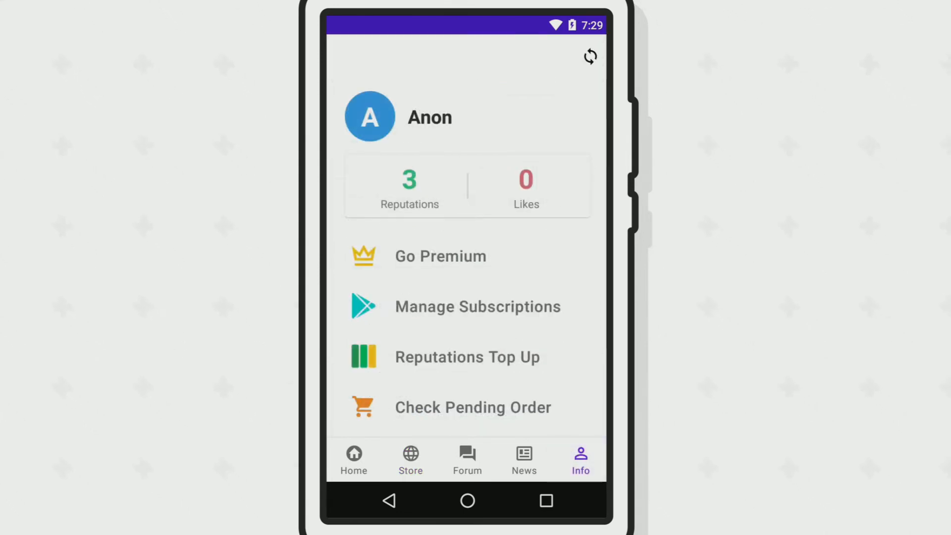
click(441, 256)
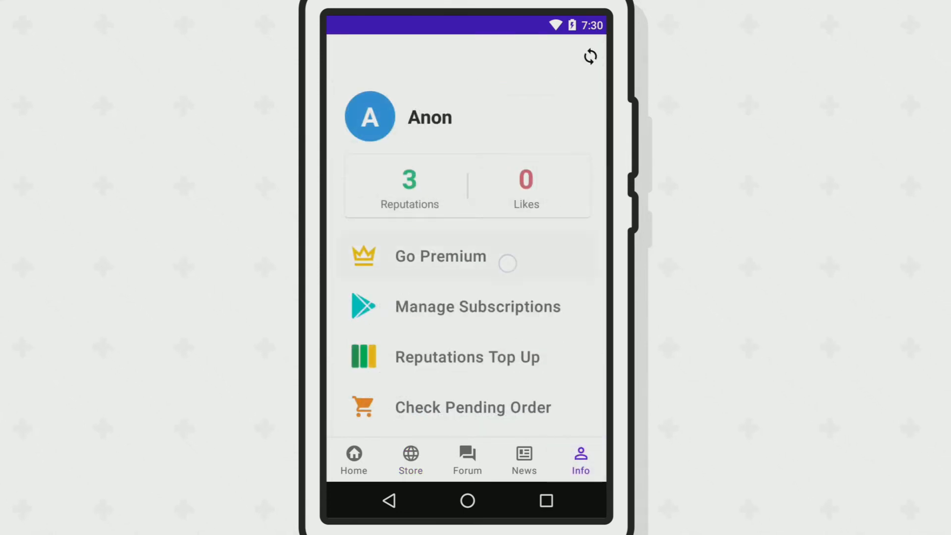
click(440, 256)
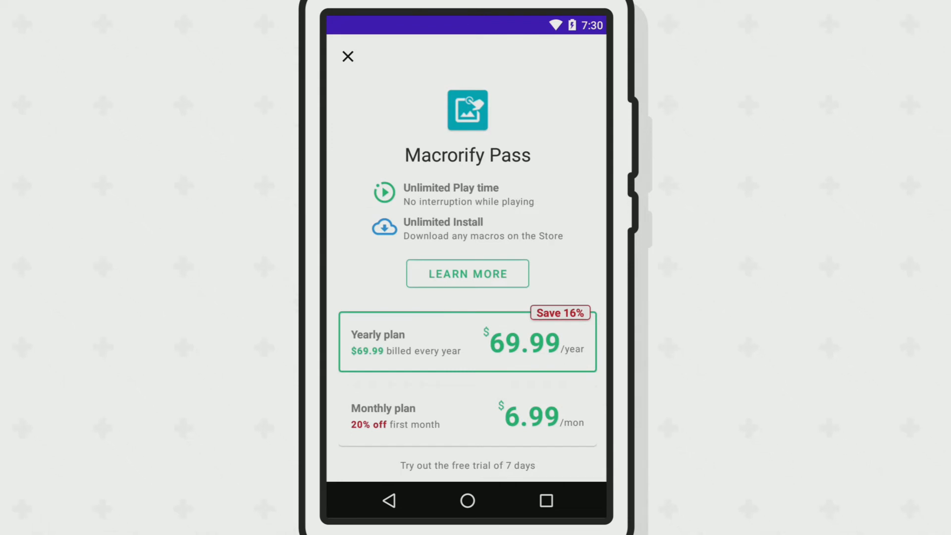
Step: Close the premium offer, return Home and bring up the macro editor's action menu
click(348, 56)
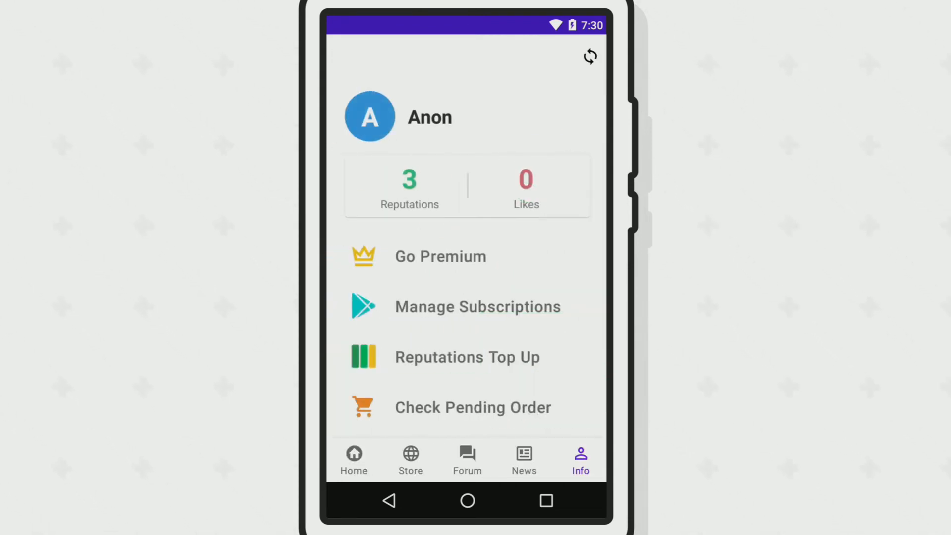
click(353, 459)
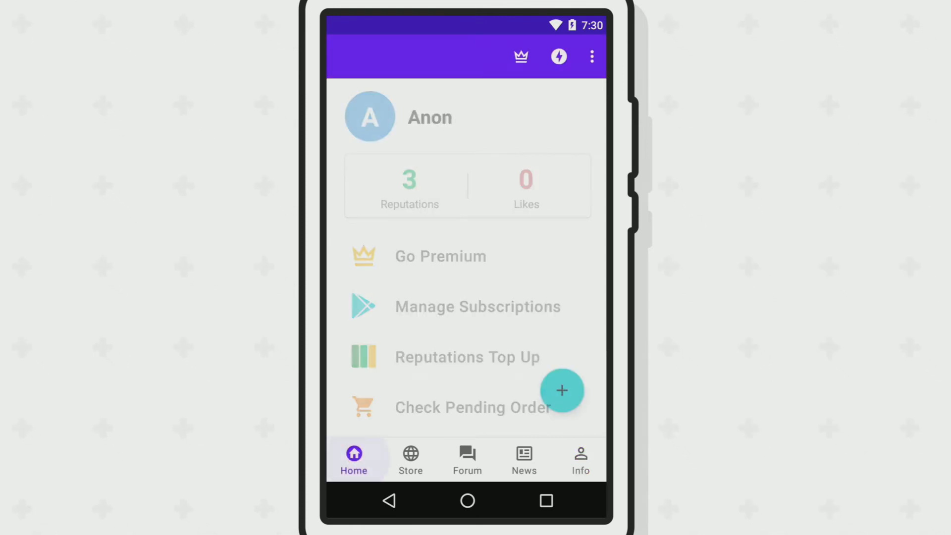
click(562, 391)
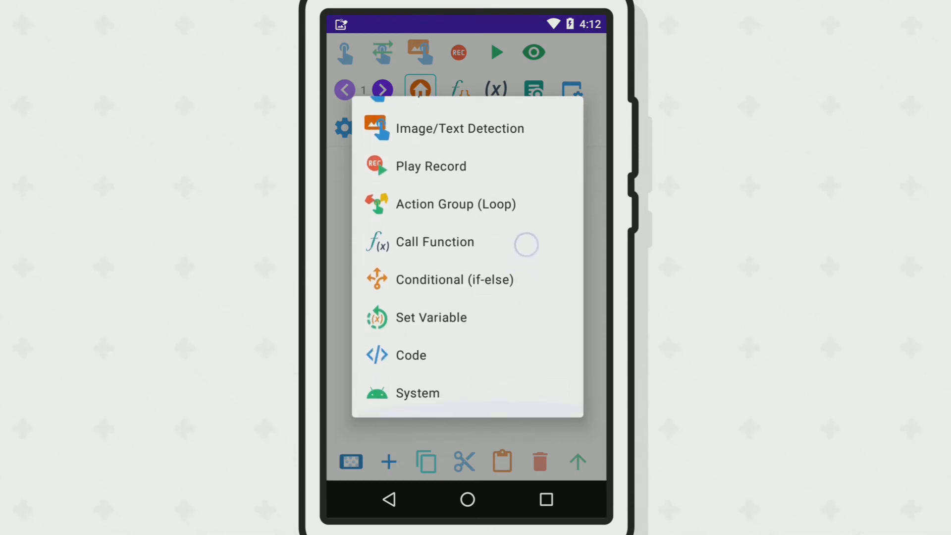
Step: Add an Image/Text Detection action and bring up its file_icon template for editing
click(460, 128)
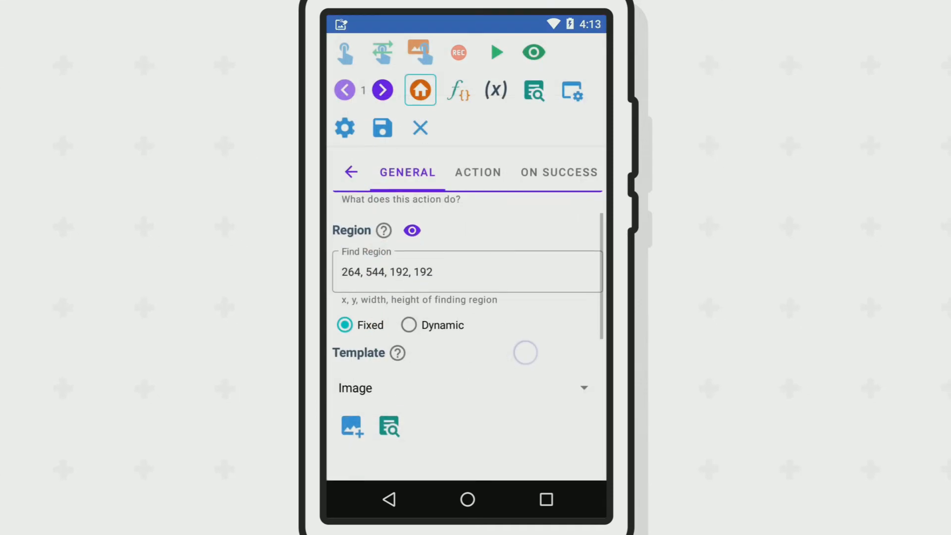
scroll(up, 3)
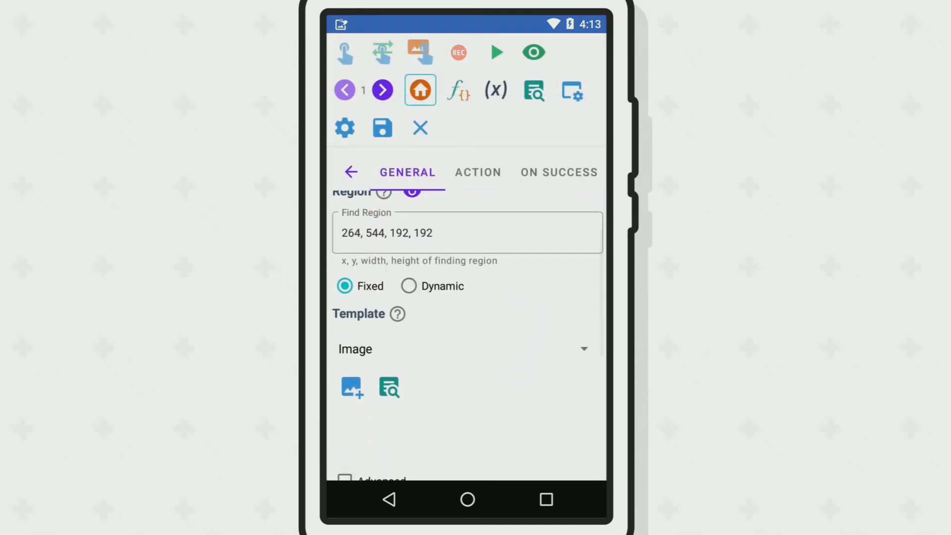
click(351, 387)
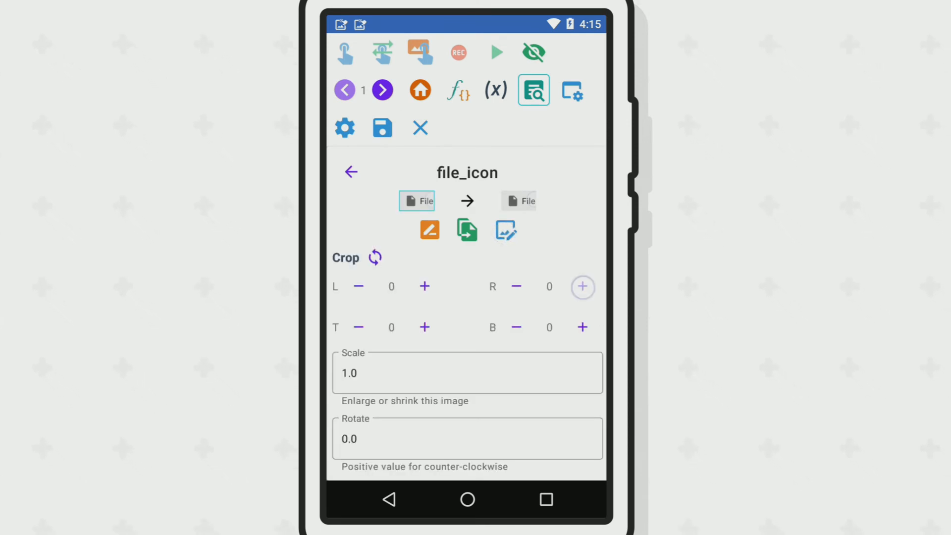
Step: Increase the Crop L and R values so only the file symbol remains, and save the template
click(582, 287)
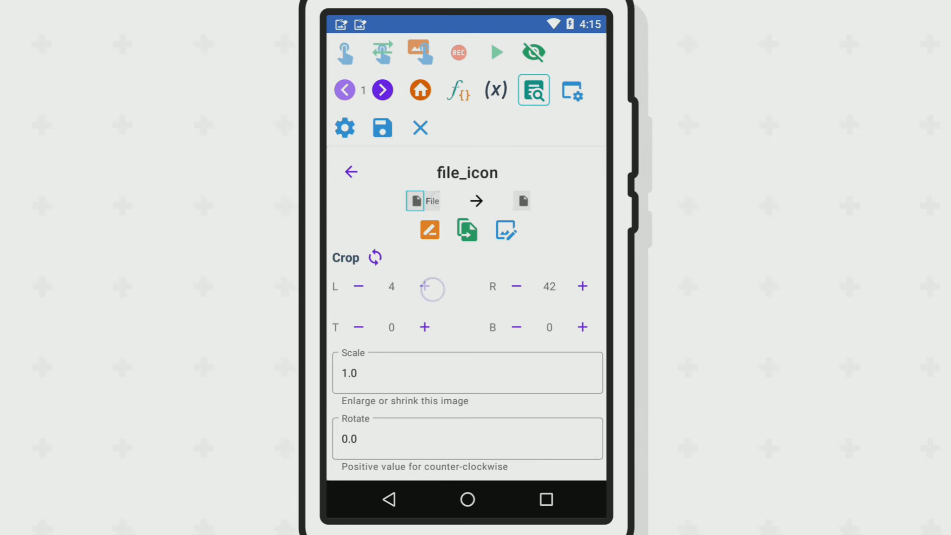
scroll(down, 3)
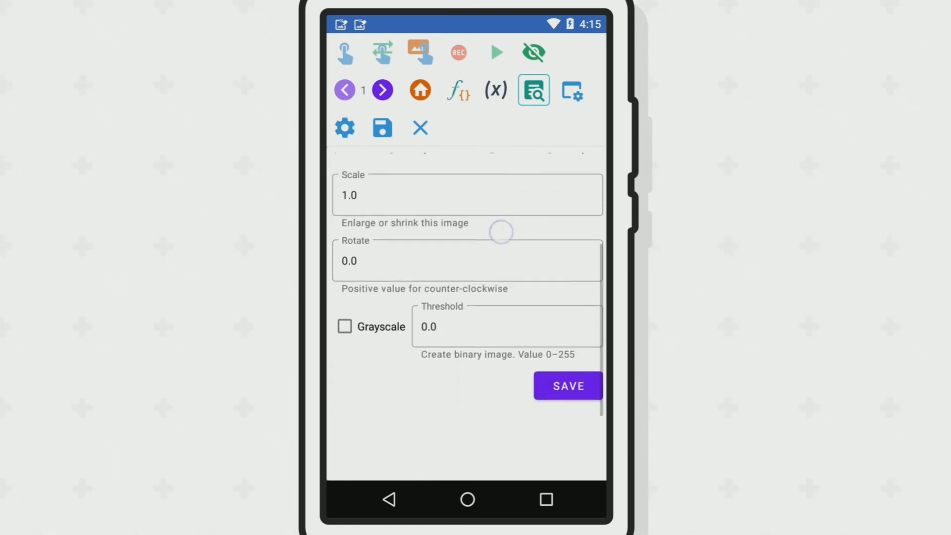
click(567, 386)
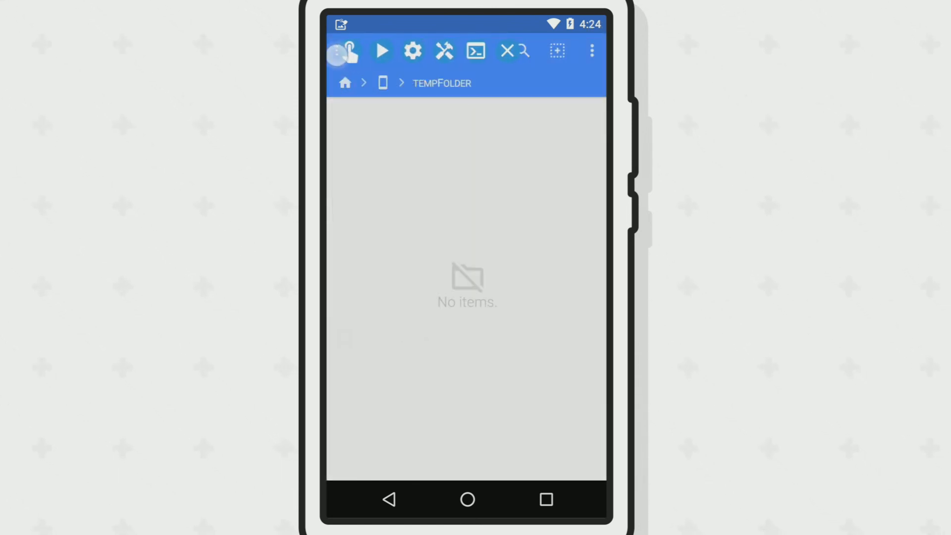
Step: Run the macro, which repeatedly creates new empty files like tempFile3 in tempFolder via the FX File menu
click(591, 50)
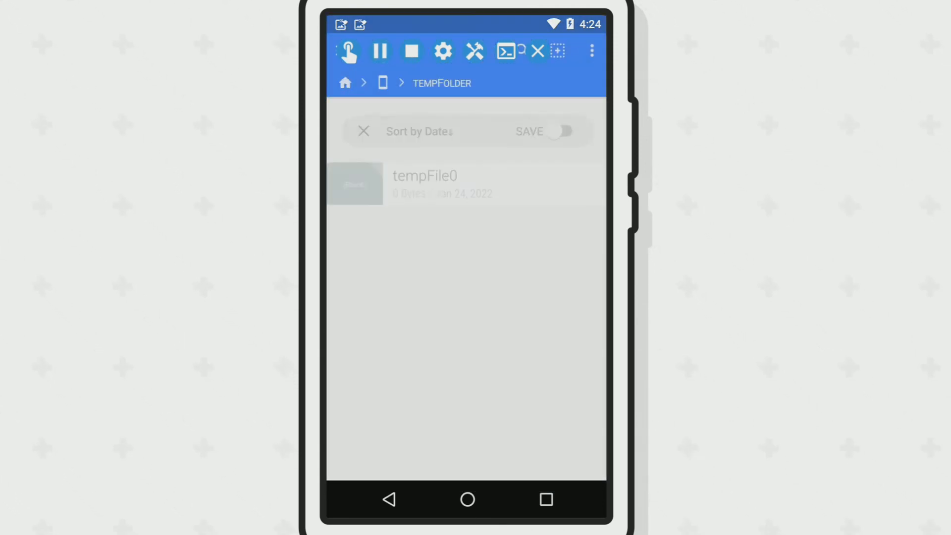
click(591, 51)
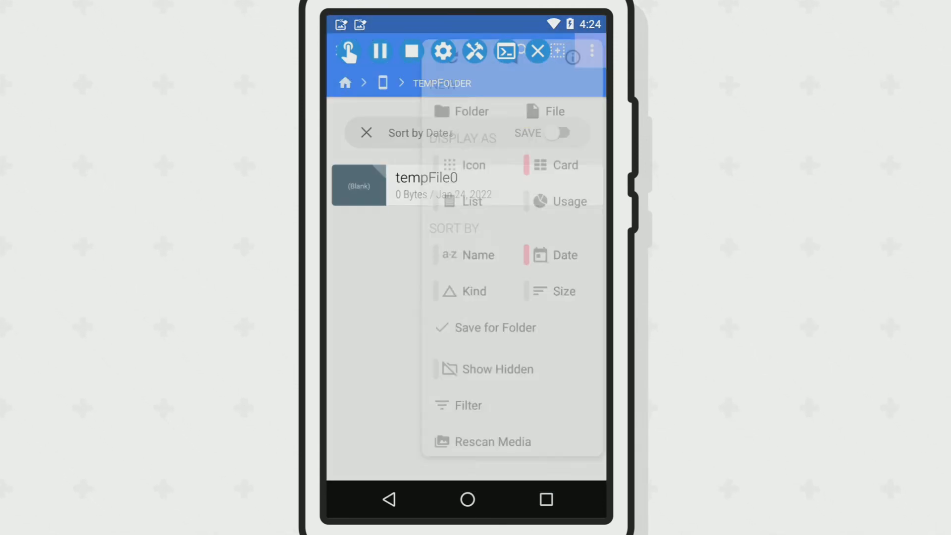
click(554, 111)
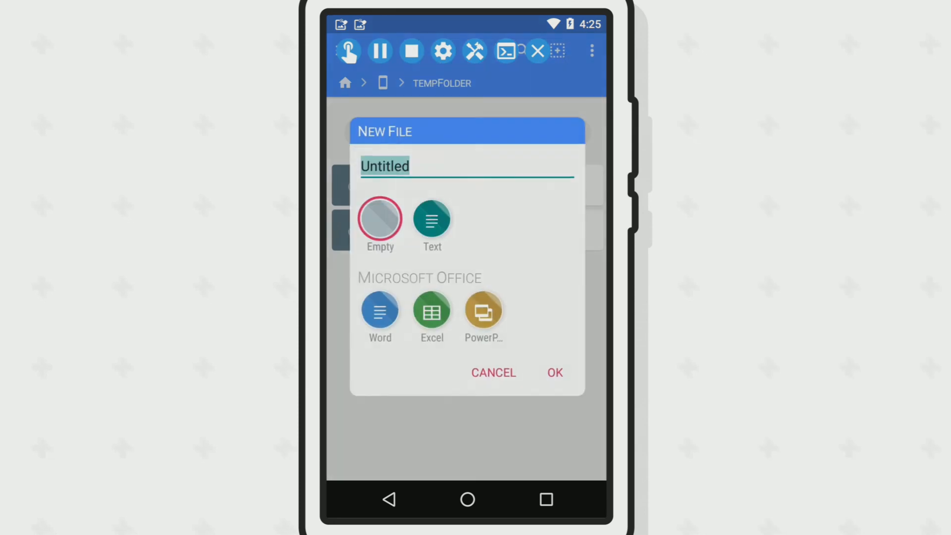
click(553, 372)
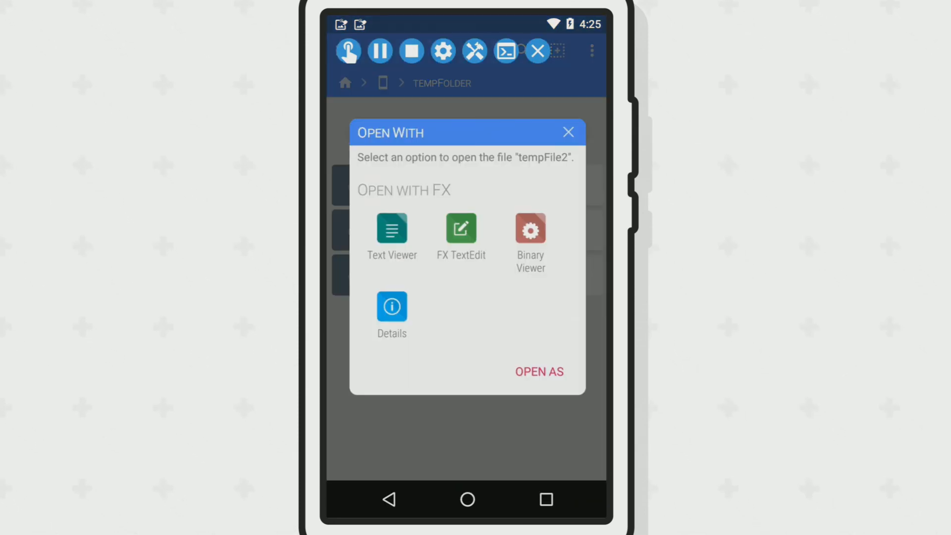
click(592, 51)
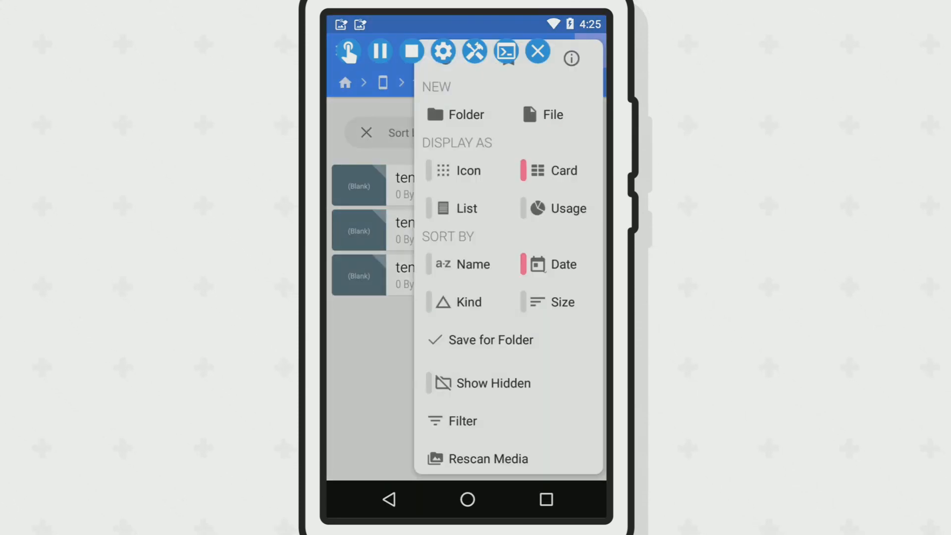
click(551, 114)
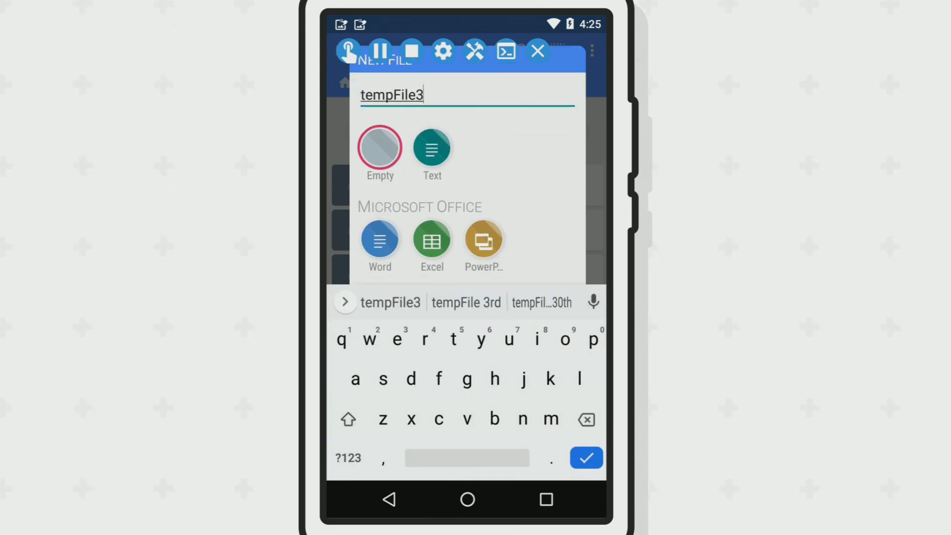